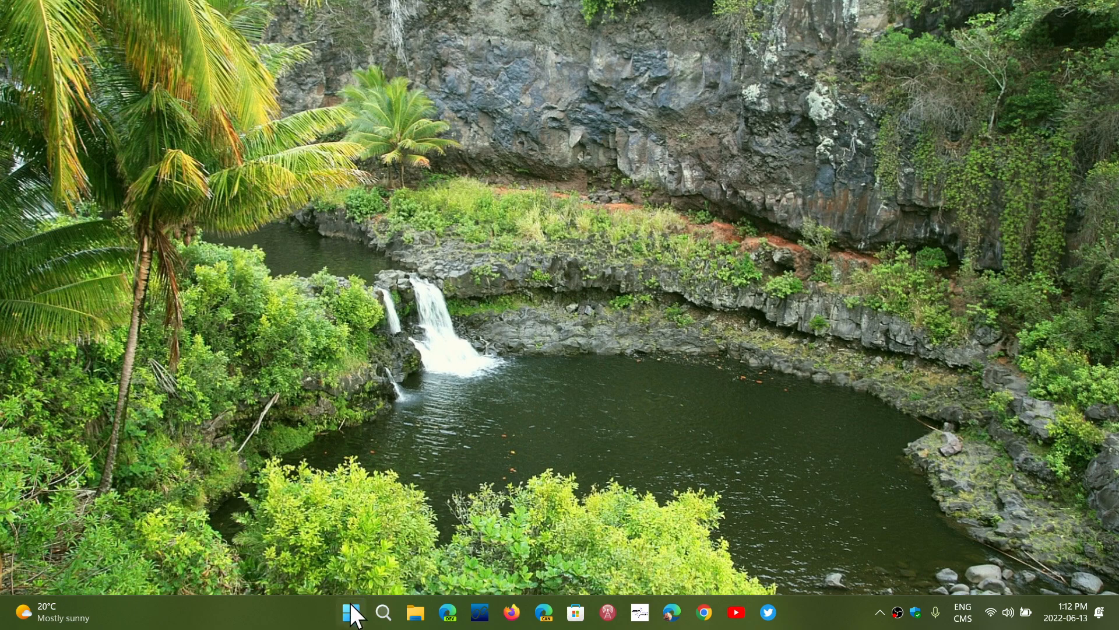
- Close Task Manager, launch Device Manager from the Start button's quick-link menu, and centre its window
{"action": "right_click", "coordinate": [351, 612]}
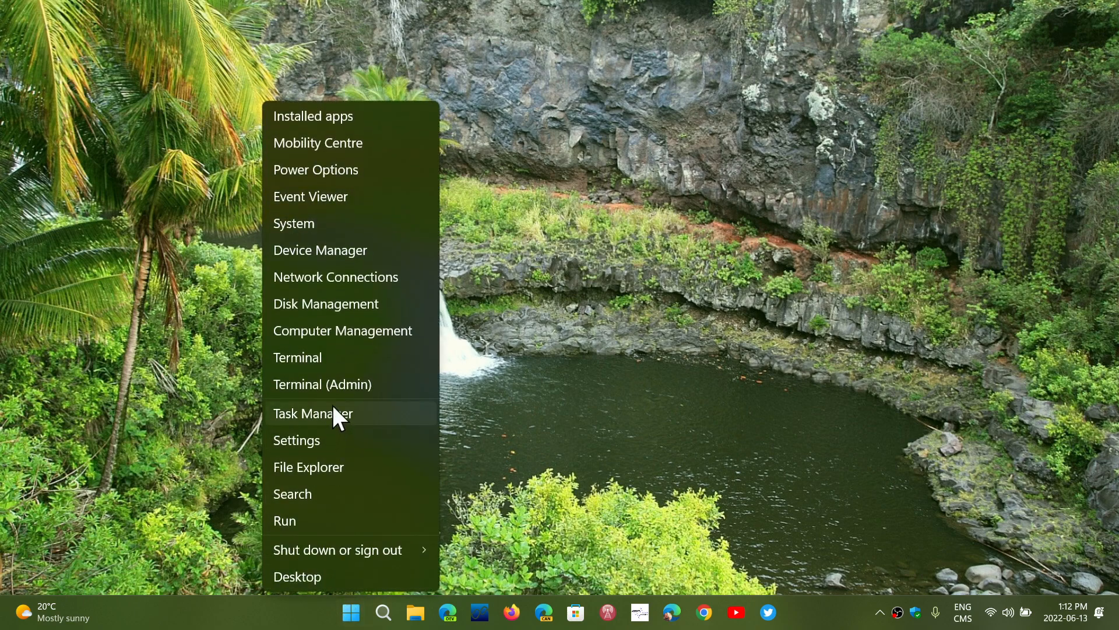
{"action": "mouse_move", "coordinate": [355, 431]}
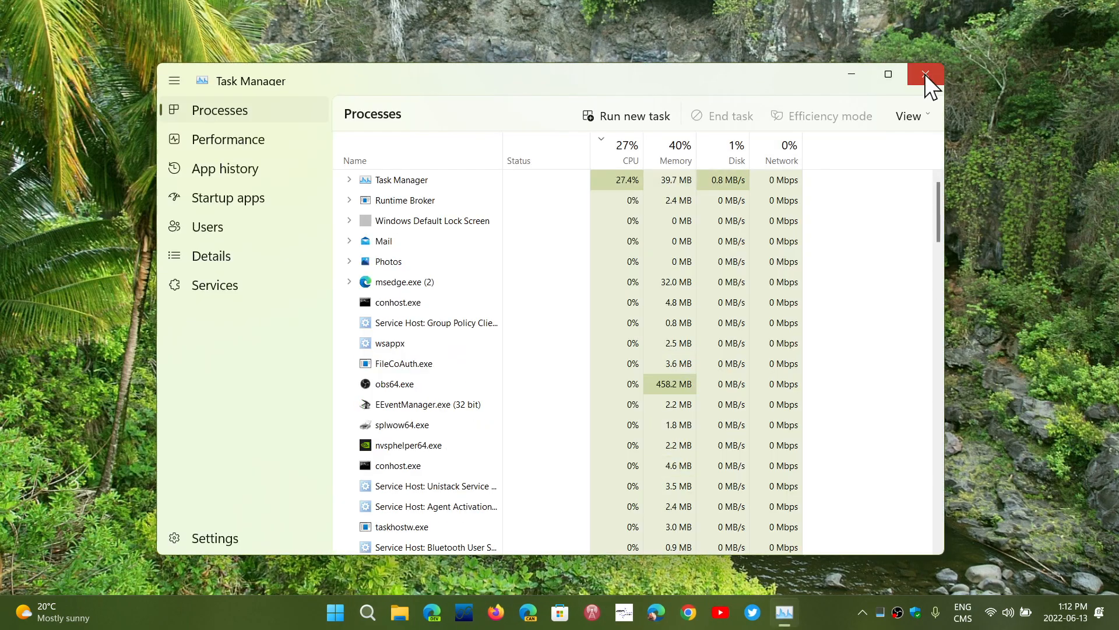
{"action": "left_click", "coordinate": [926, 74]}
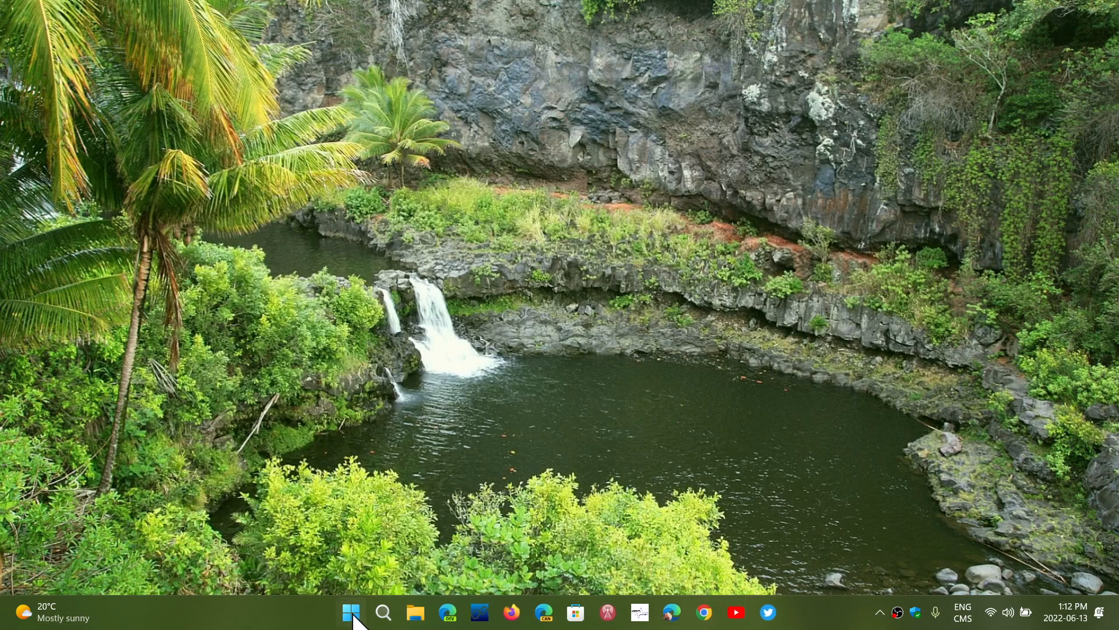
{"action": "right_click", "coordinate": [350, 612]}
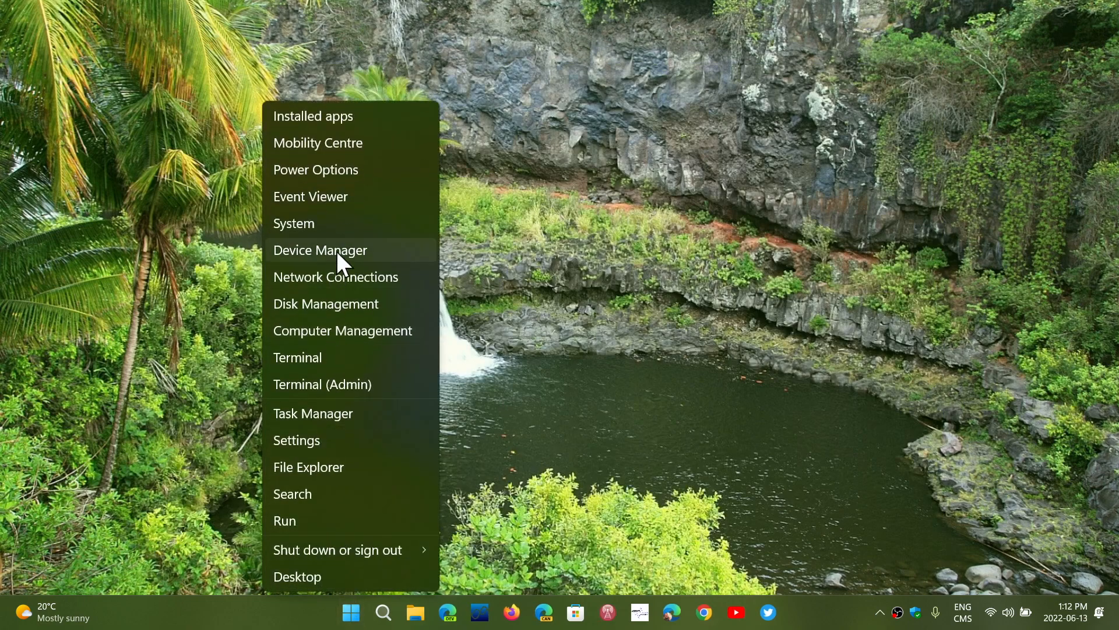
{"action": "left_click", "coordinate": [321, 250]}
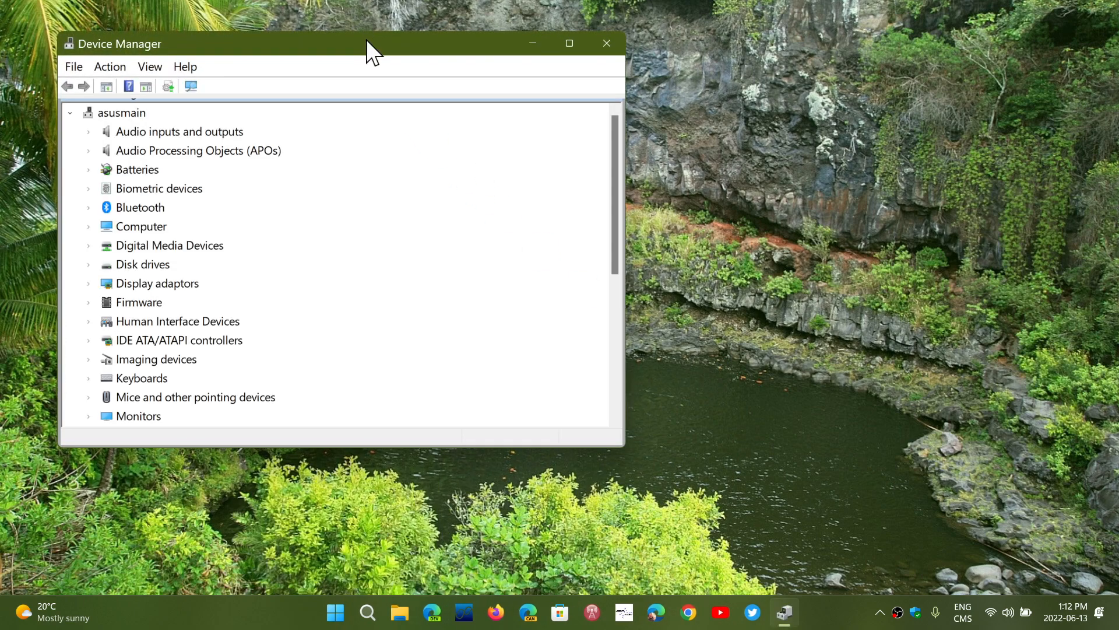
{"action": "left_click_drag", "start_coordinate": [370, 43], "coordinate": [595, 167]}
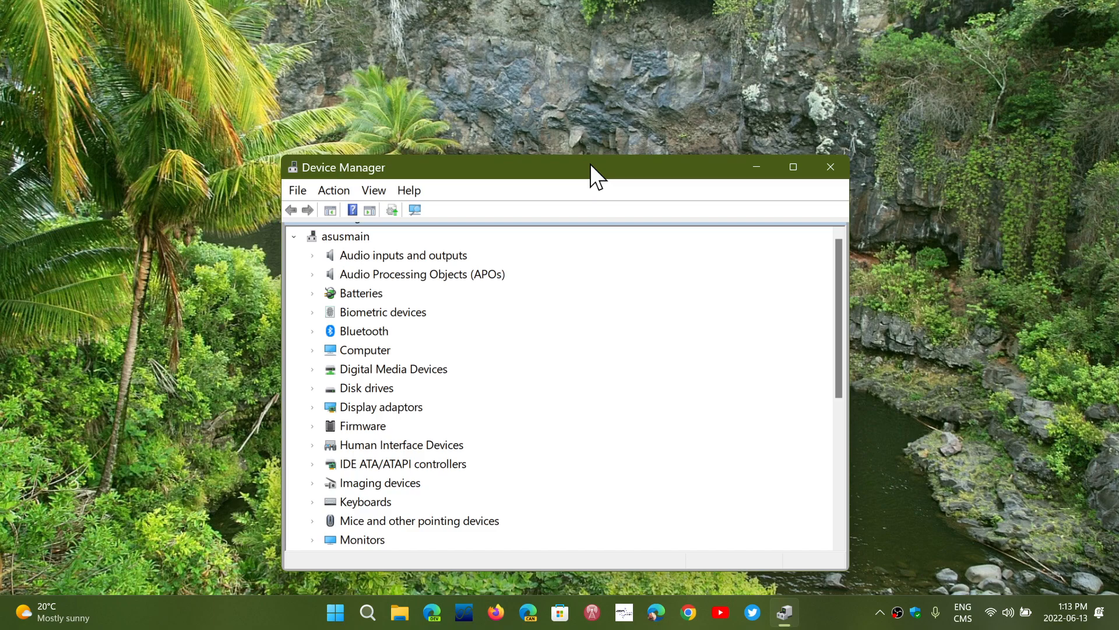
{"action": "mouse_move", "coordinate": [847, 170]}
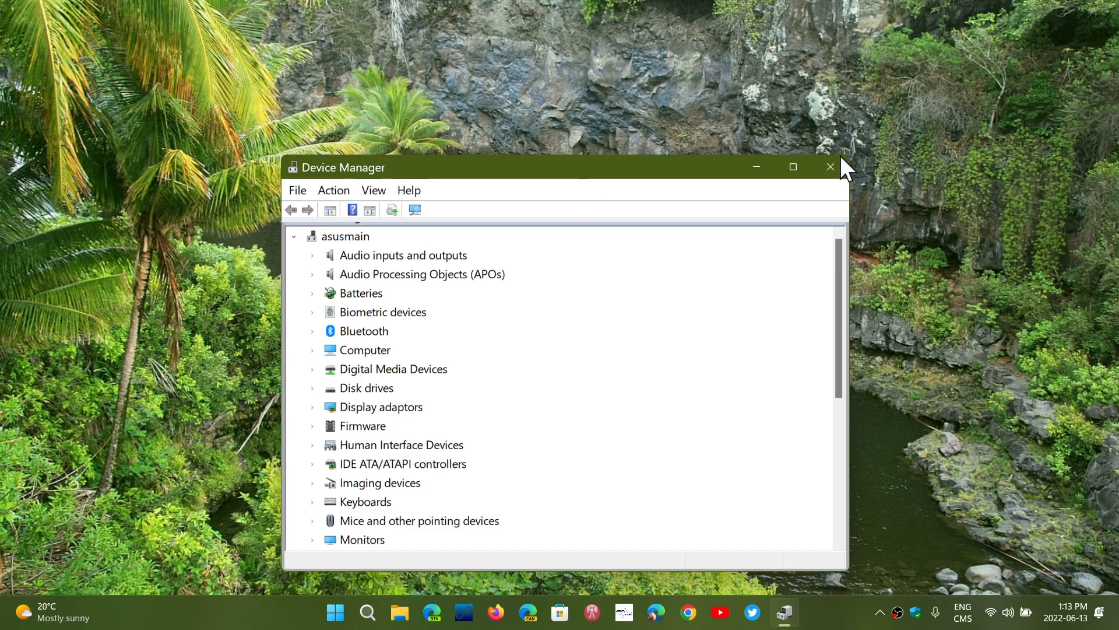
- Close Device Manager so the Windows 11 desktop is clear with no windows open
{"action": "left_click", "coordinate": [830, 166]}
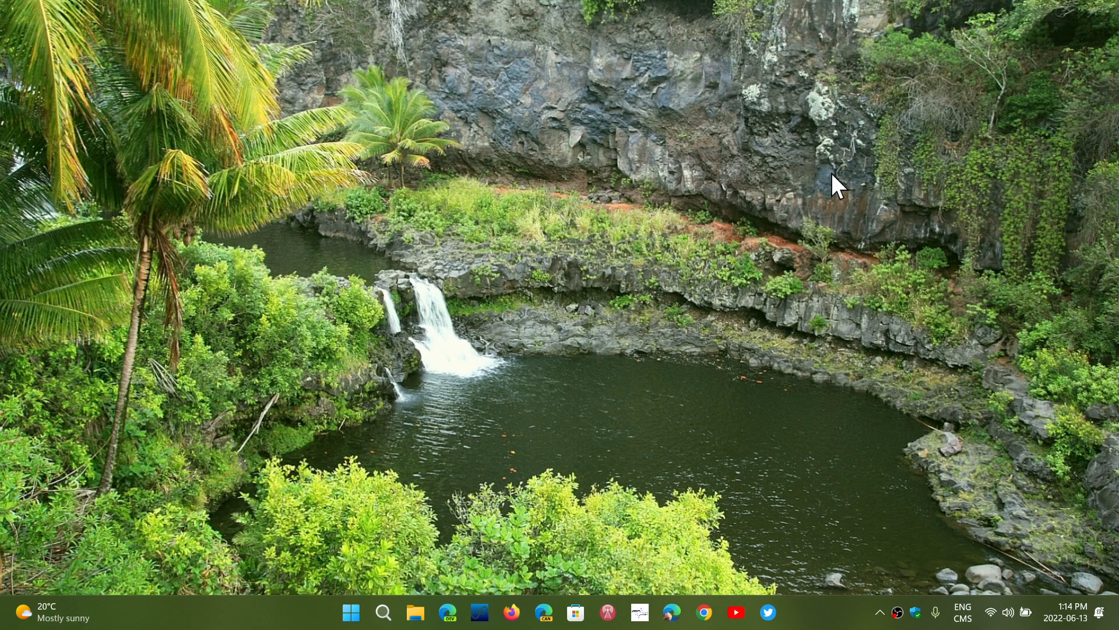
{"action": "mouse_move", "coordinate": [497, 266]}
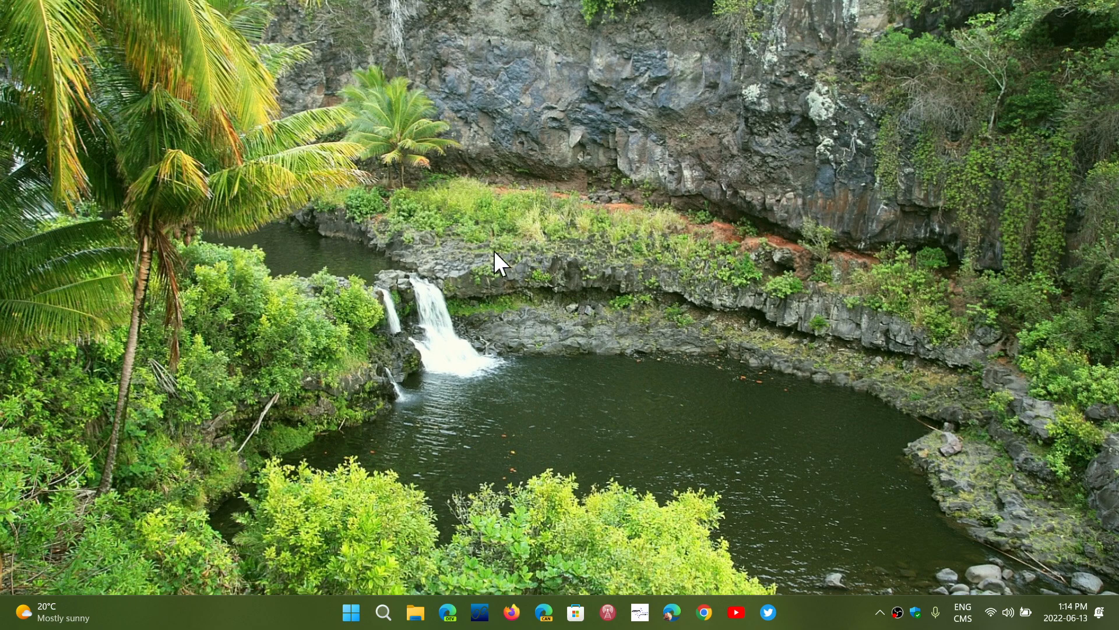
{"action": "left_click", "coordinate": [351, 612]}
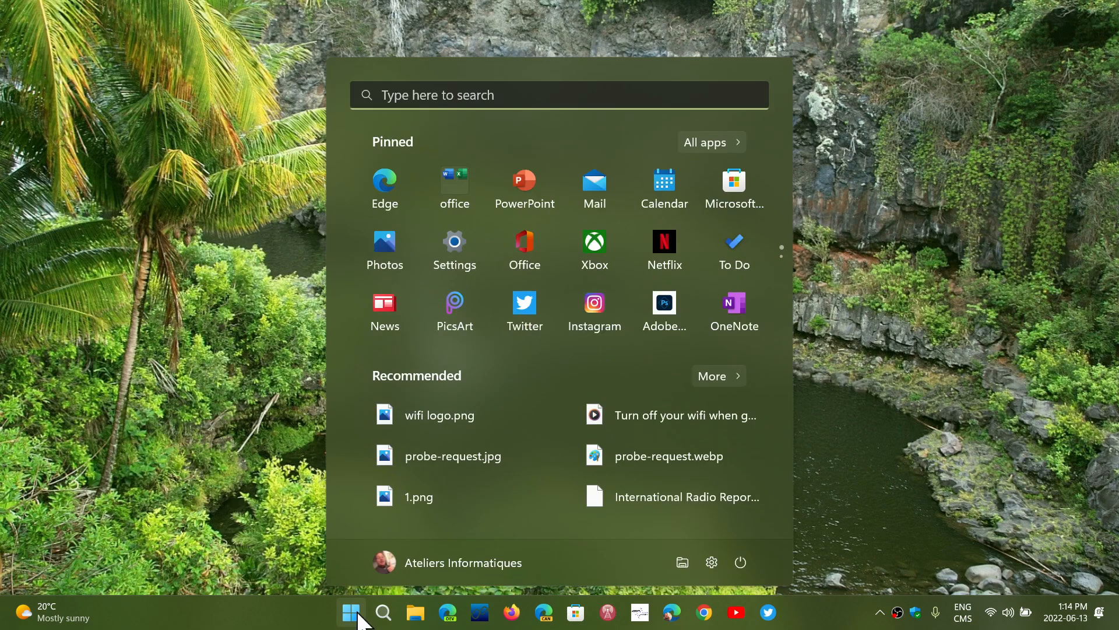
{"action": "mouse_move", "coordinate": [454, 186]}
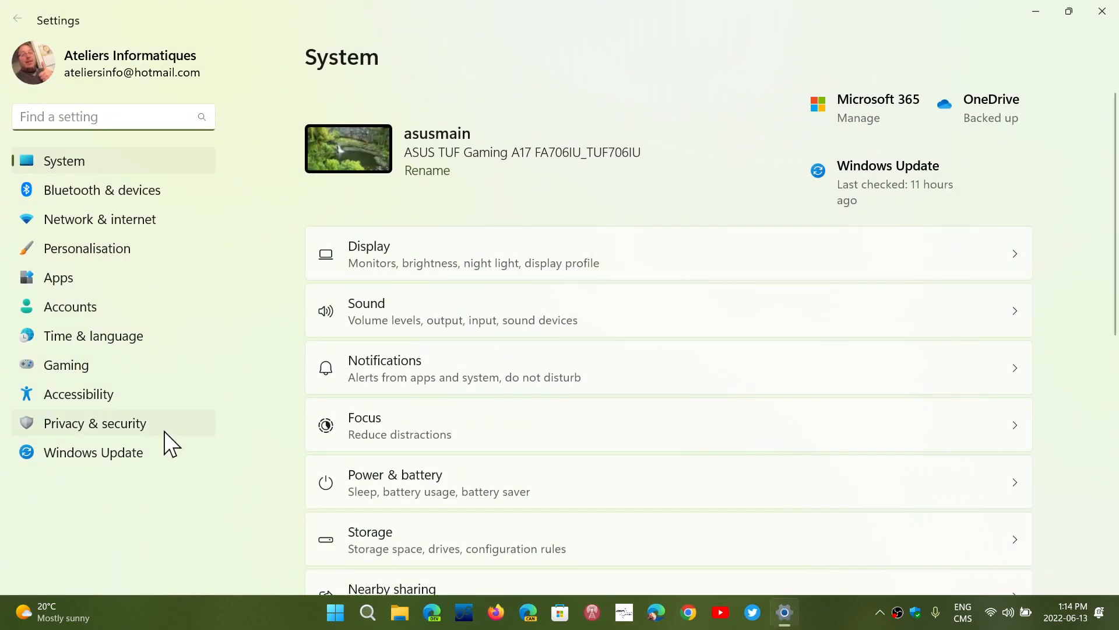
{"action": "left_click", "coordinate": [93, 452]}
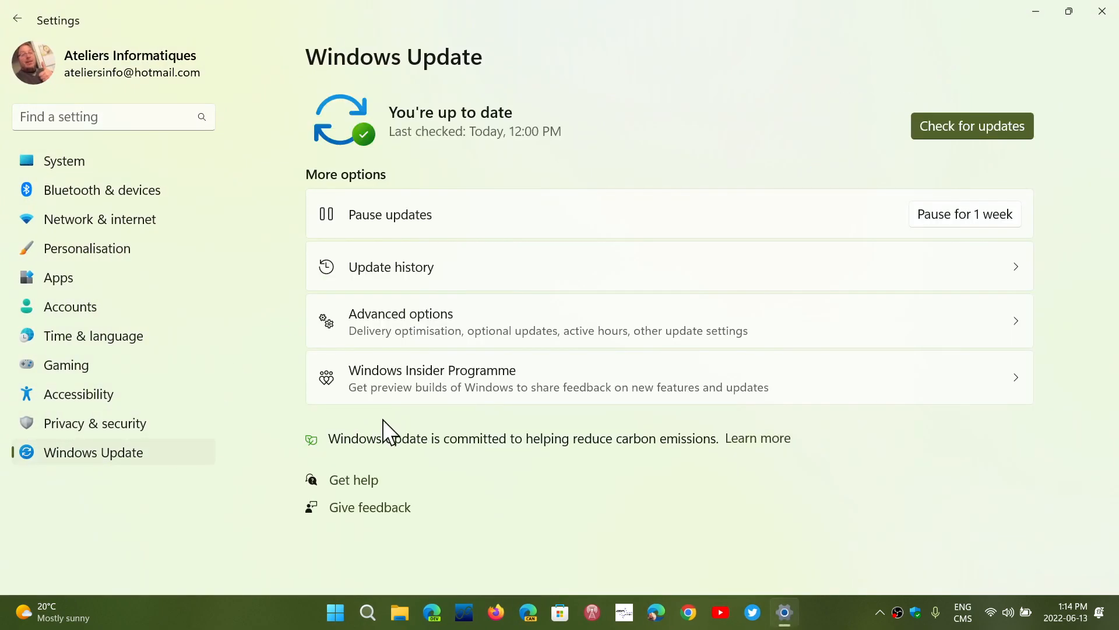
{"action": "mouse_move", "coordinate": [393, 286]}
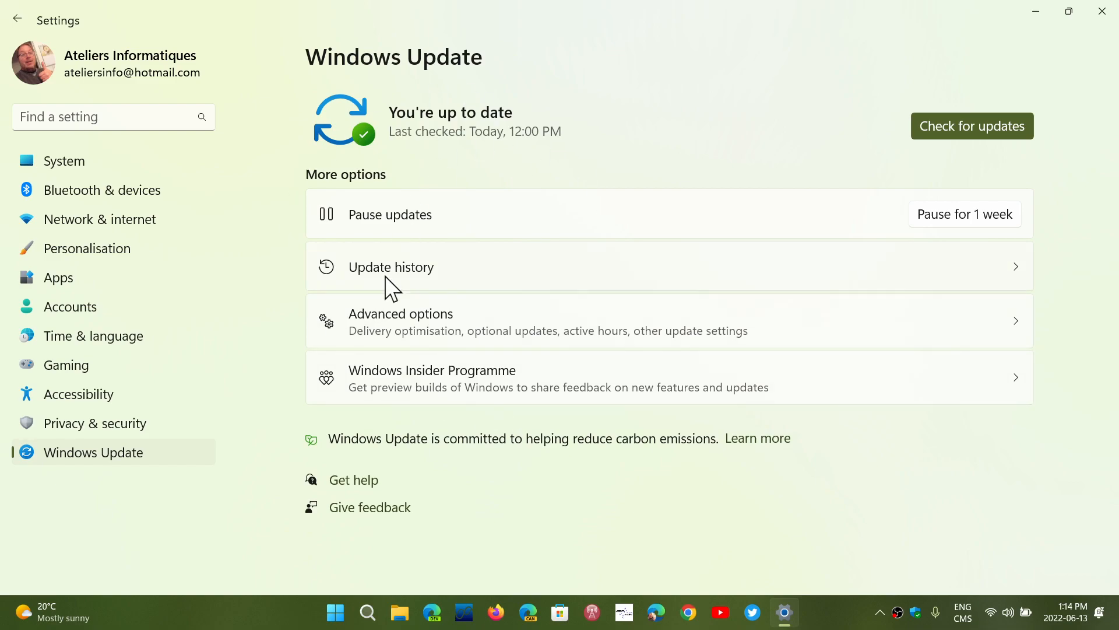
{"action": "mouse_move", "coordinate": [621, 516]}
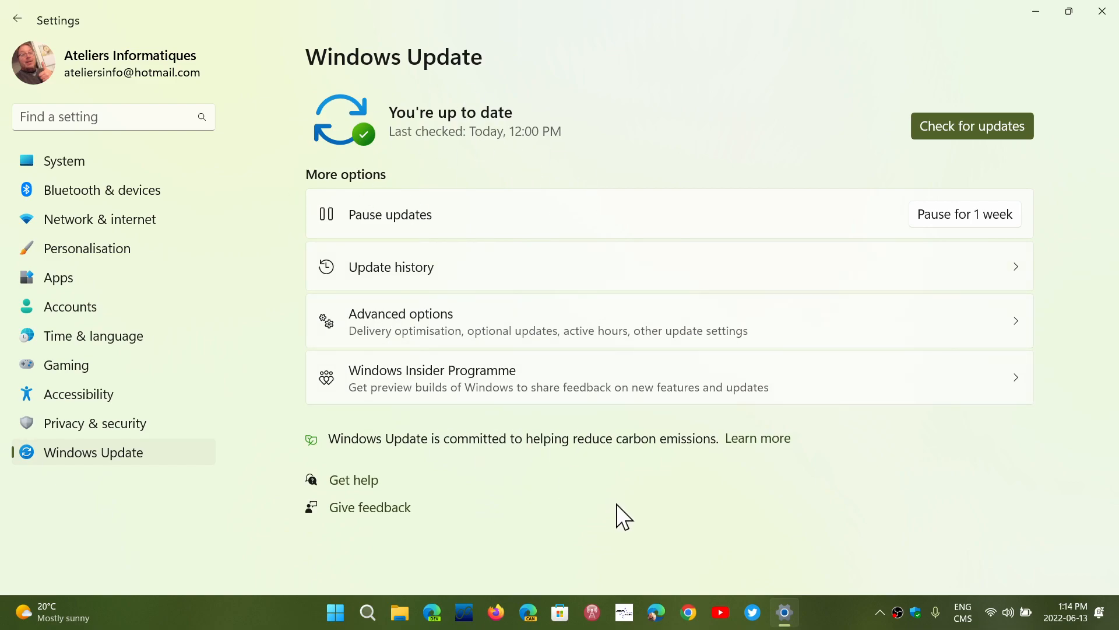
{"action": "mouse_move", "coordinate": [563, 186]}
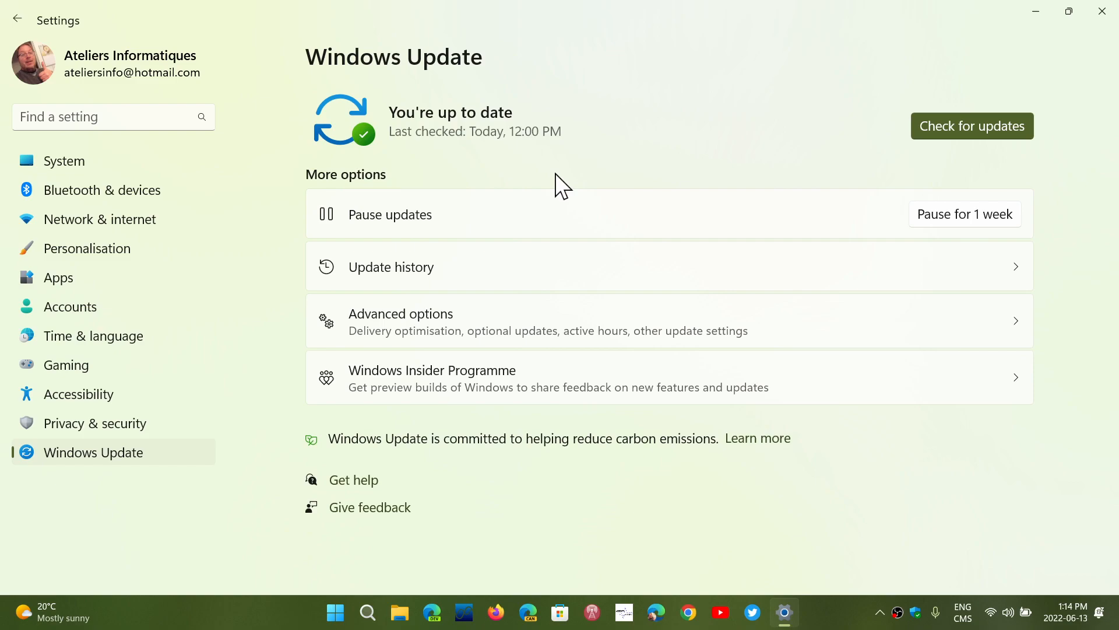
{"action": "mouse_move", "coordinate": [644, 136]}
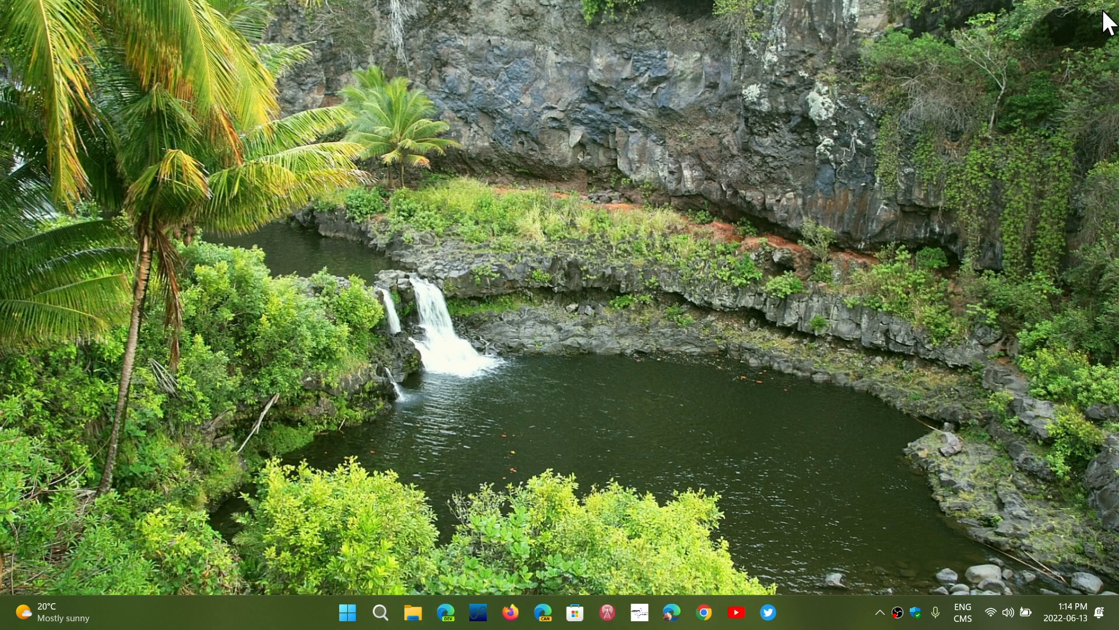
{"action": "mouse_move", "coordinate": [895, 319]}
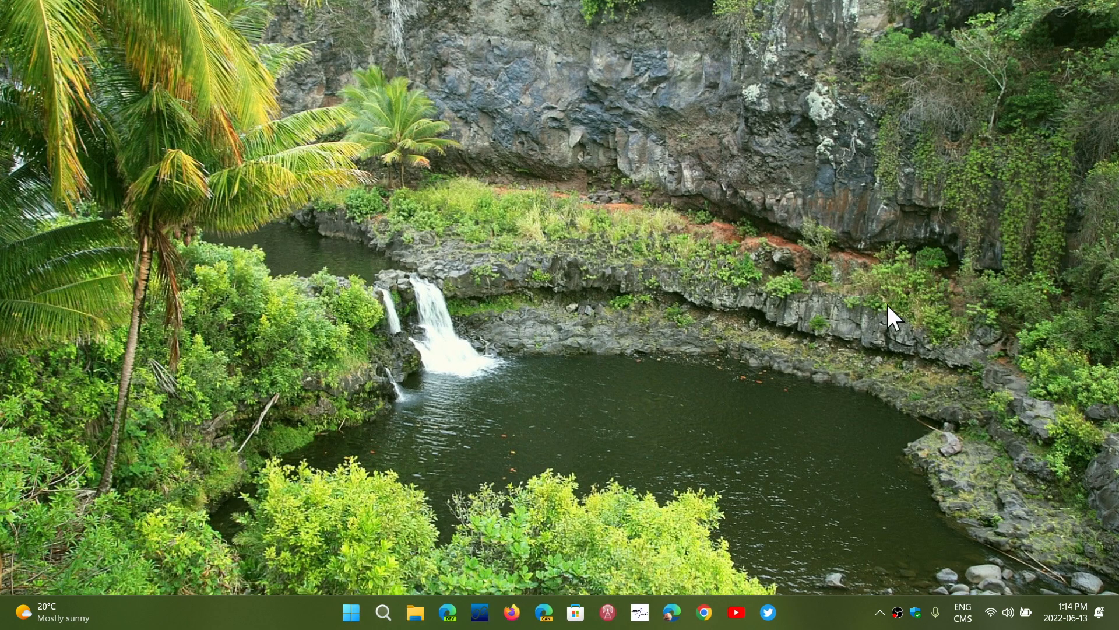